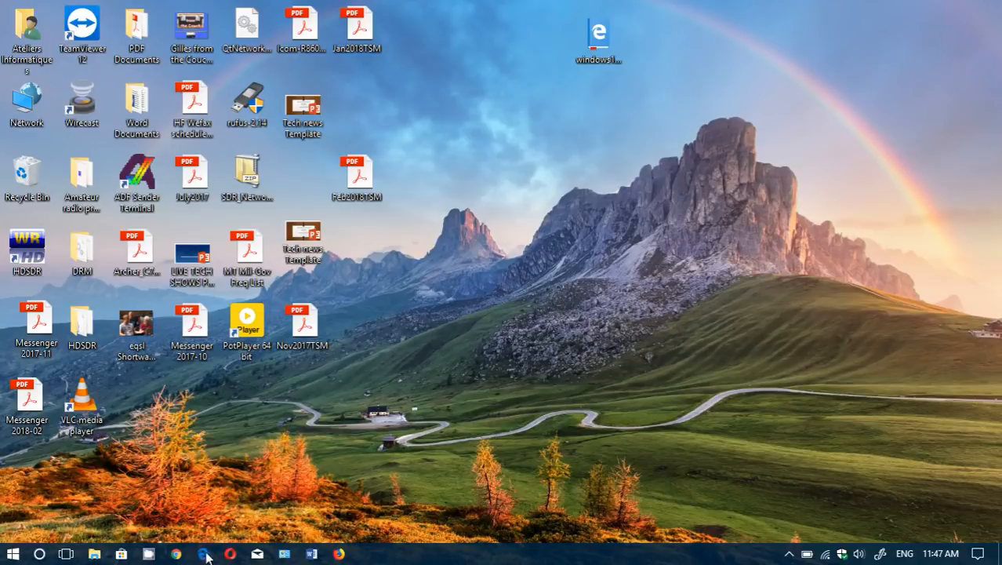
- Launch Microsoft Edge from the taskbar and focus the address bar for a new URL
left_click(204, 556)
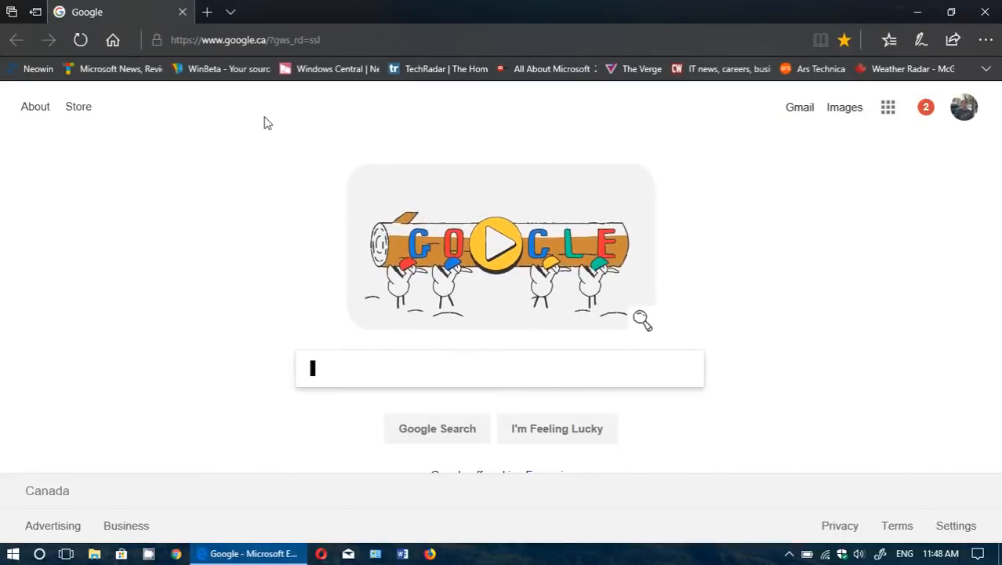
mouse_move(326, 202)
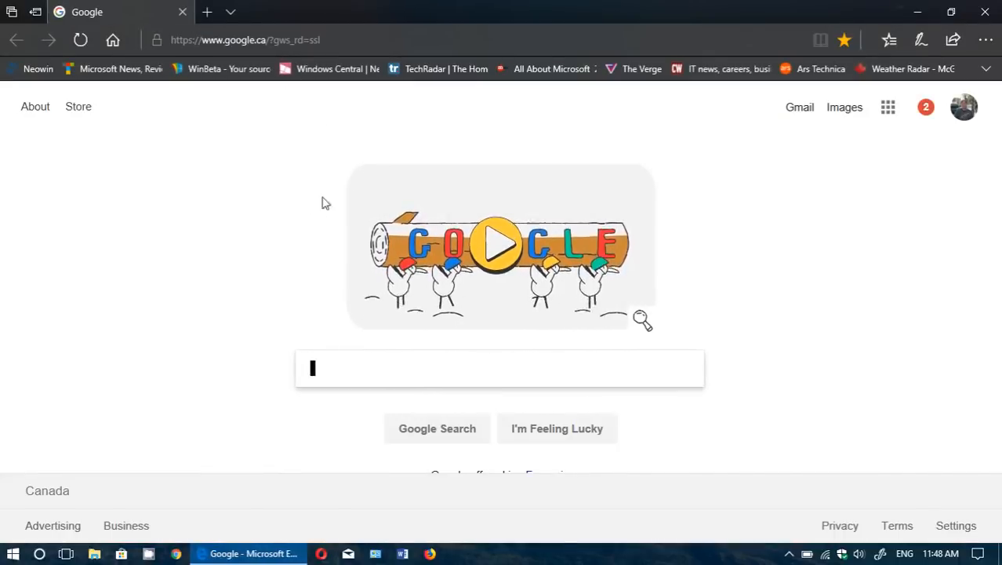
left_click(245, 41)
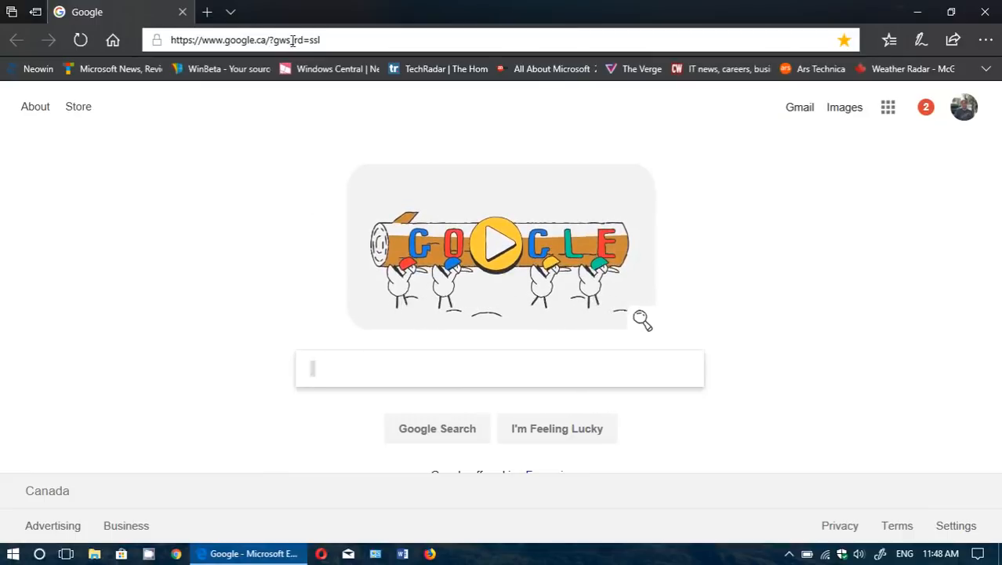
- Go to 192.168.0.1 and fill the router login with username admin and the password
type("192.168.0.1/")
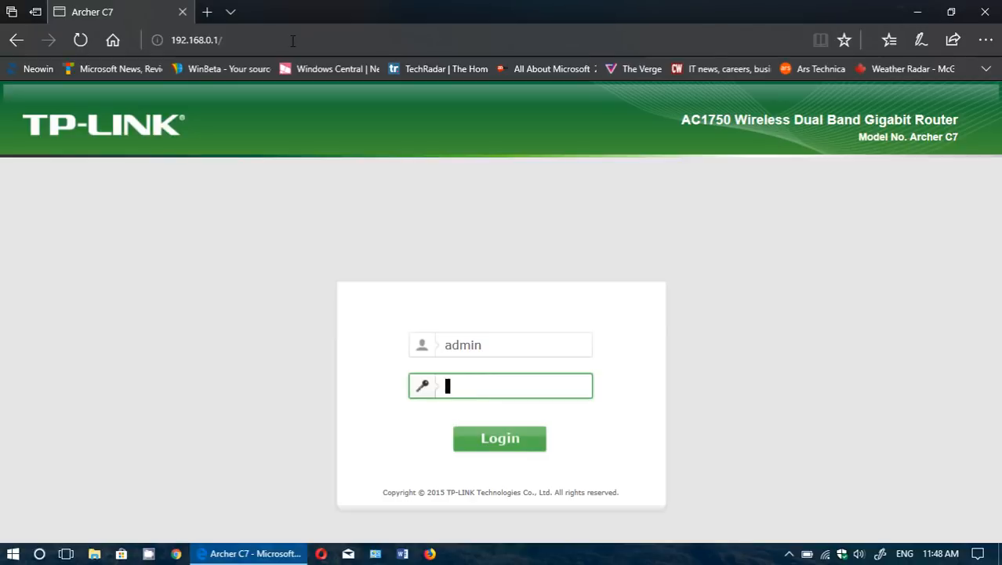
type("admin")
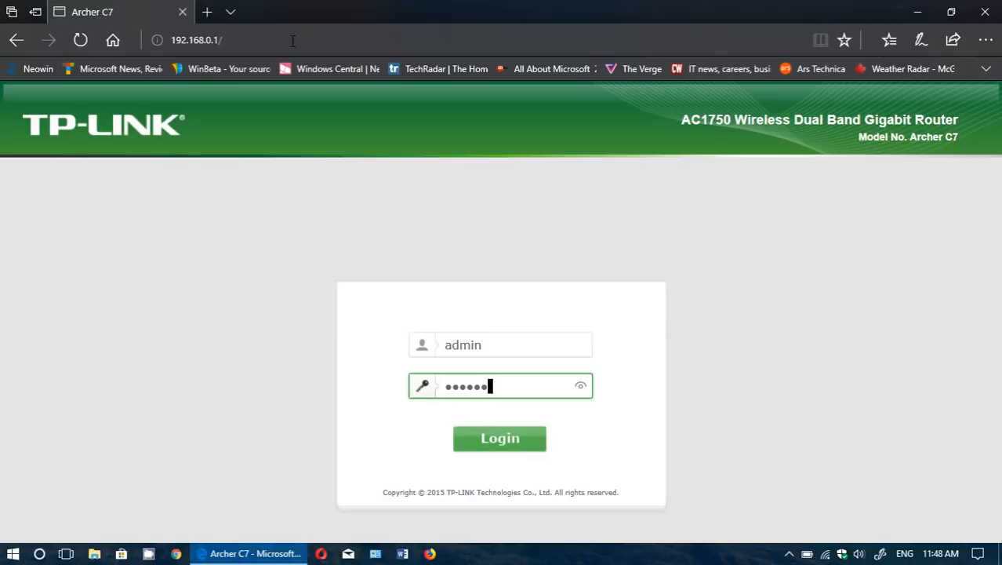
type("••")
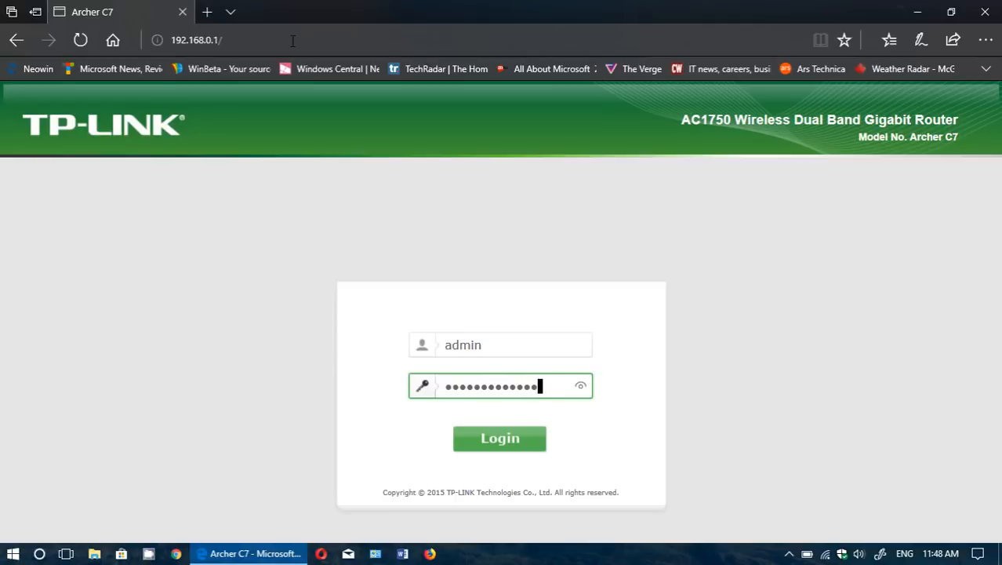
- Sign in to the router admin and land on the Status page
left_click(499, 438)
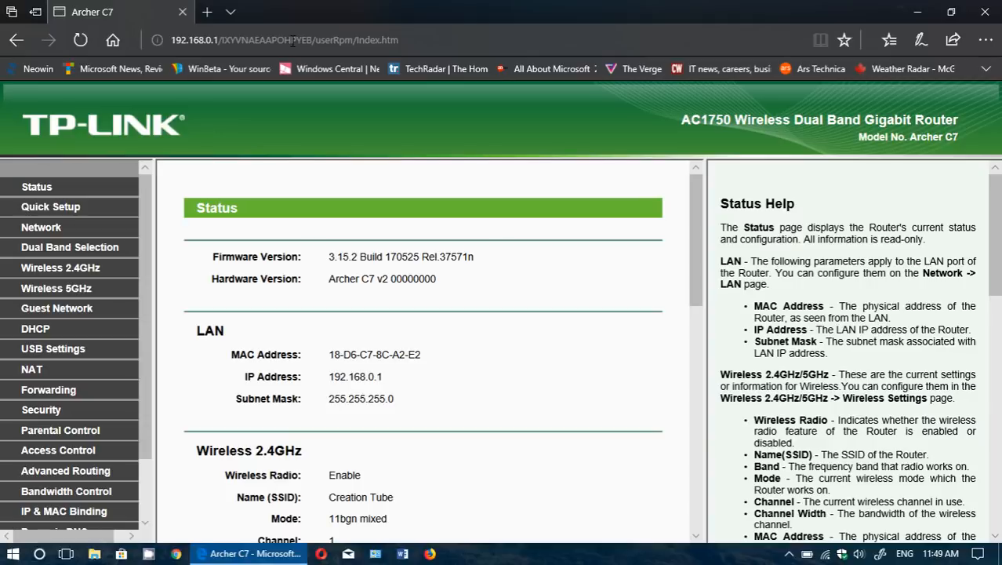
mouse_move(56, 182)
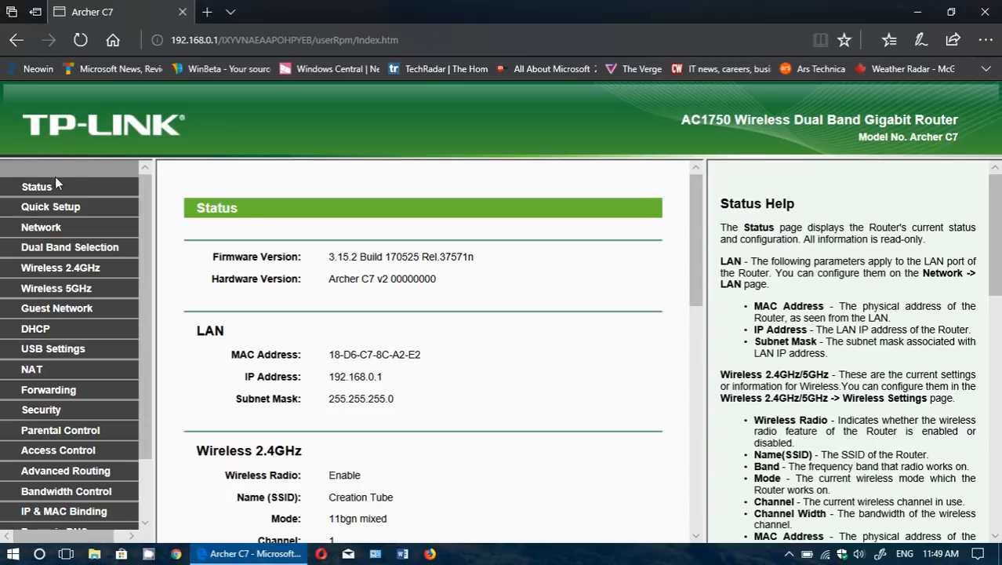
mouse_move(533, 358)
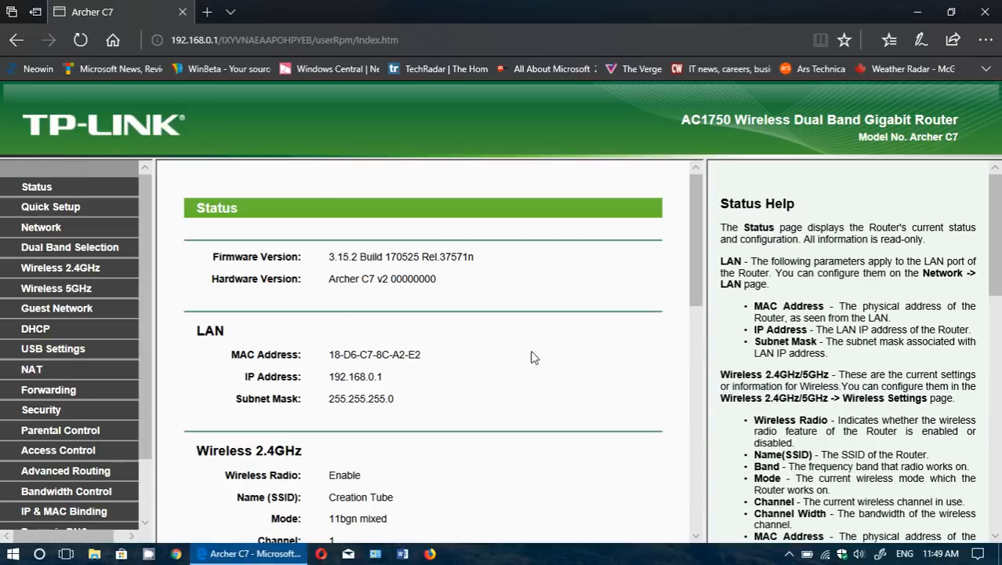
mouse_move(544, 379)
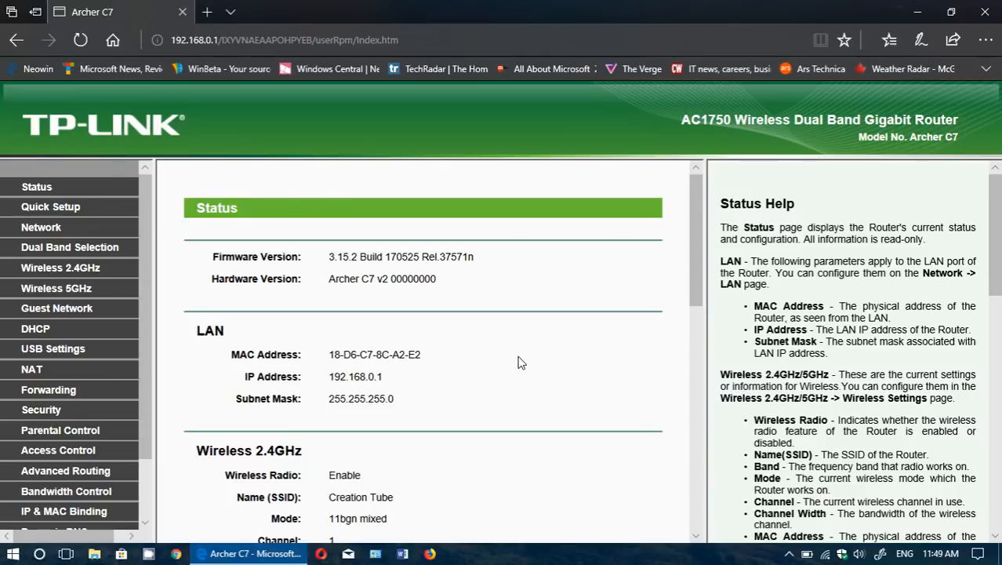
mouse_move(212, 370)
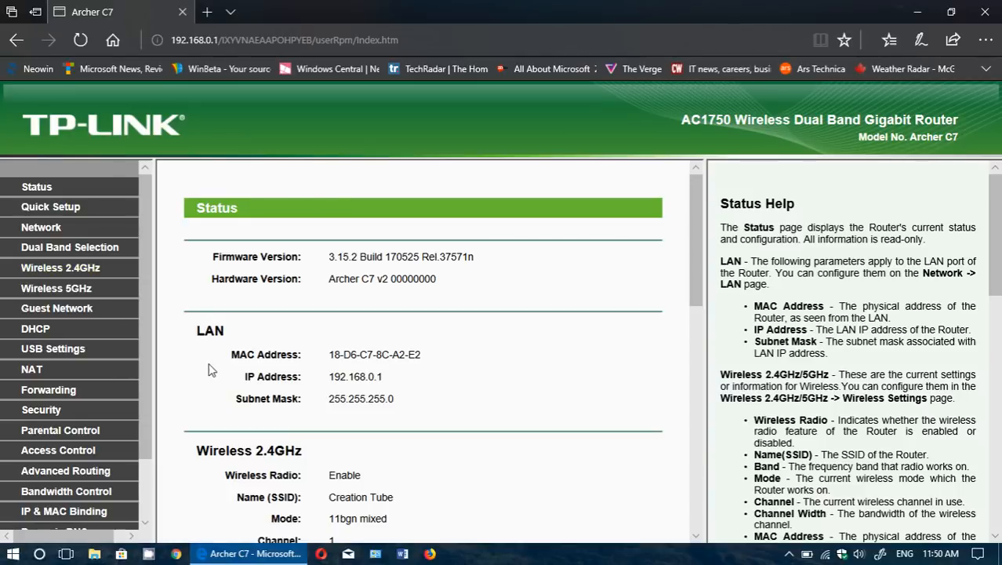
mouse_move(55, 238)
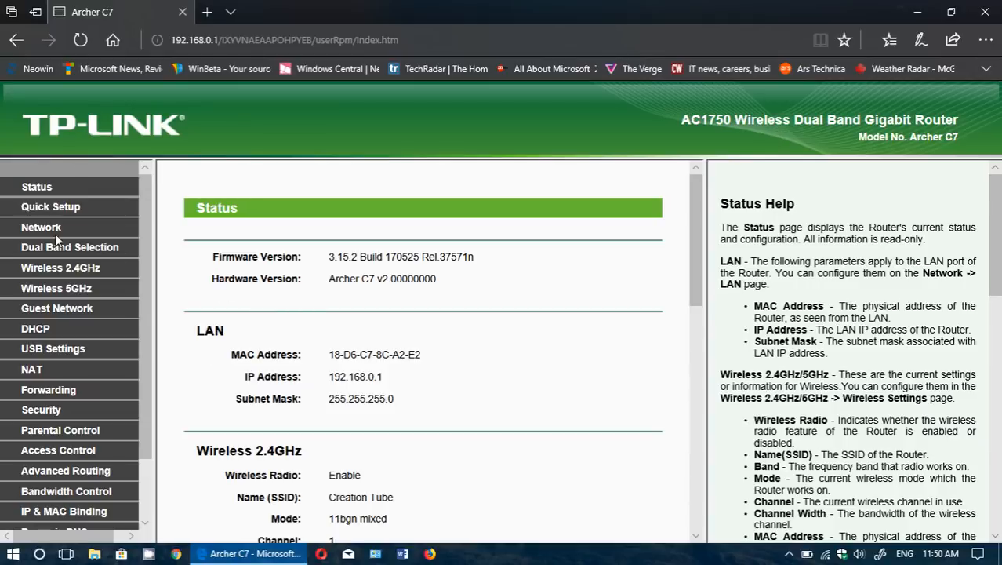
- View the 2.4GHz Wireless Security settings showing WPA/WPA2-Personal with AES
left_click(60, 267)
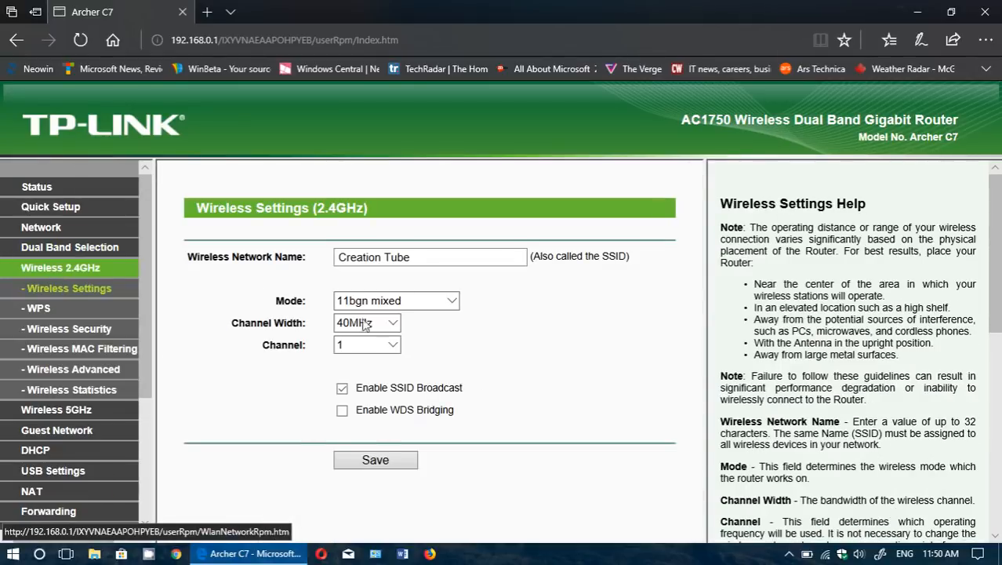
mouse_move(502, 375)
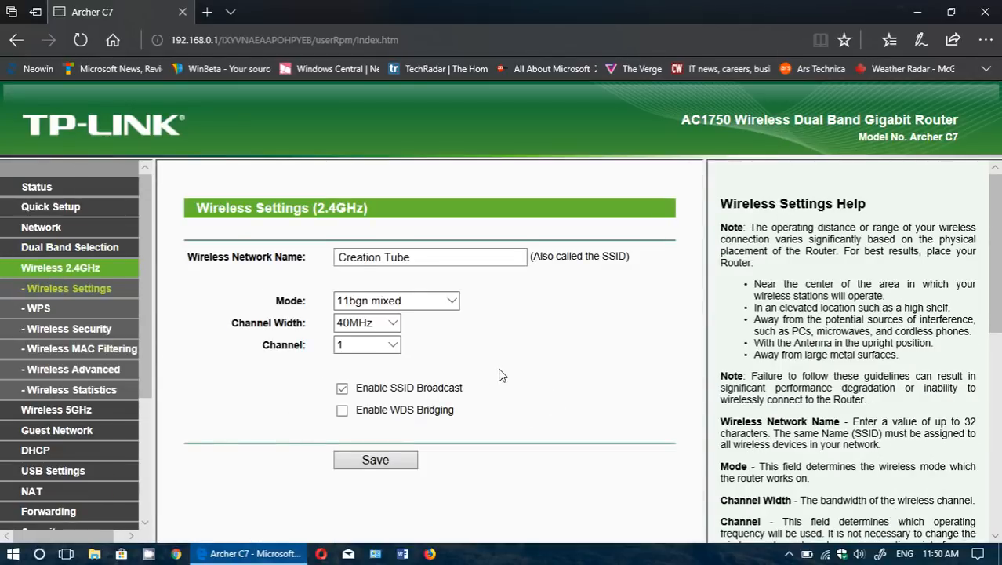
mouse_move(195, 311)
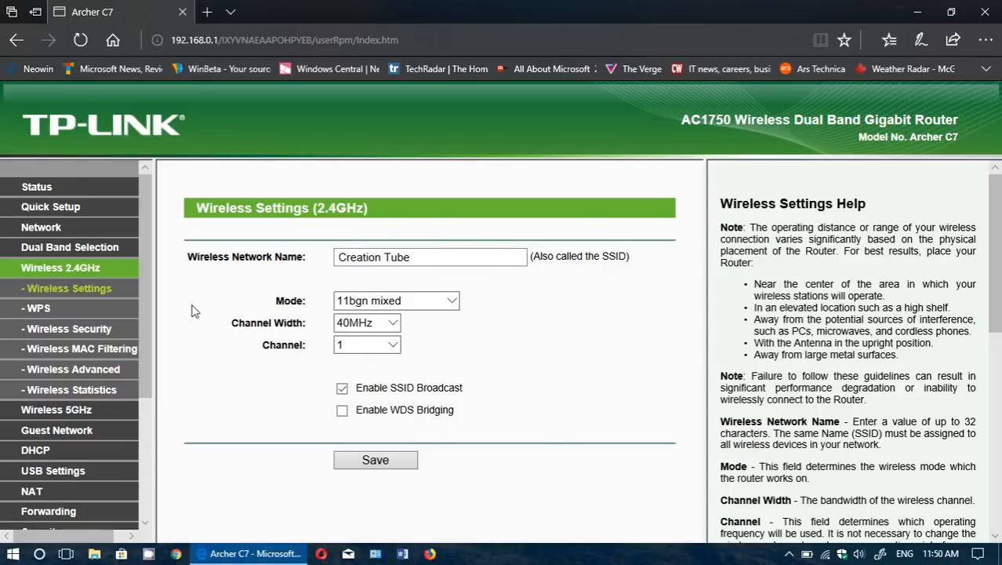
mouse_move(65, 329)
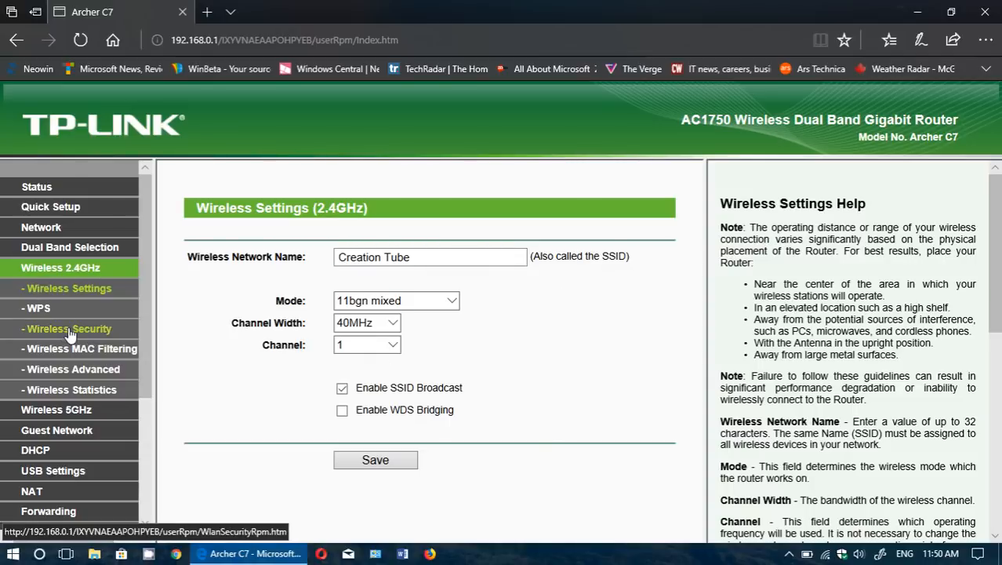
left_click(70, 330)
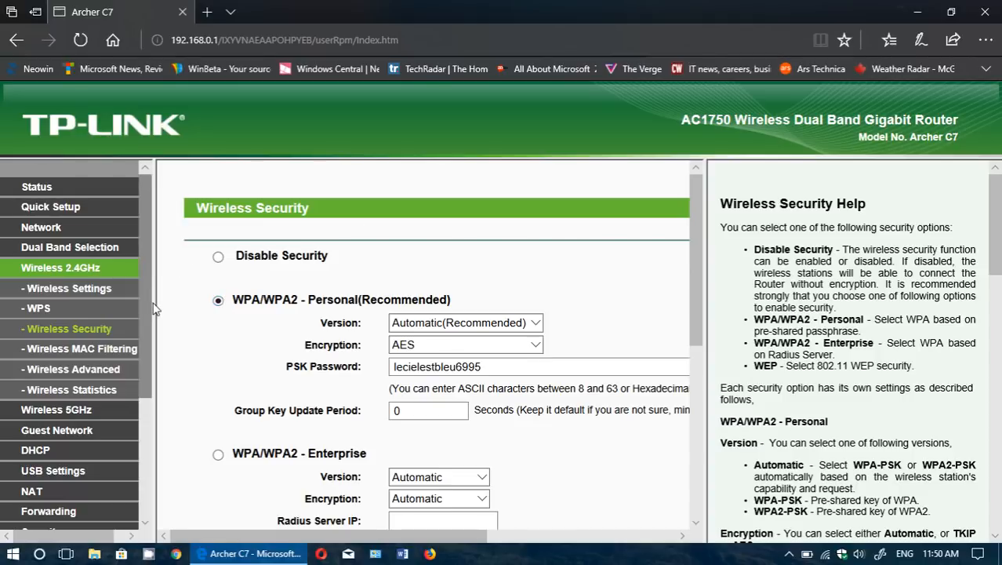
mouse_move(118, 303)
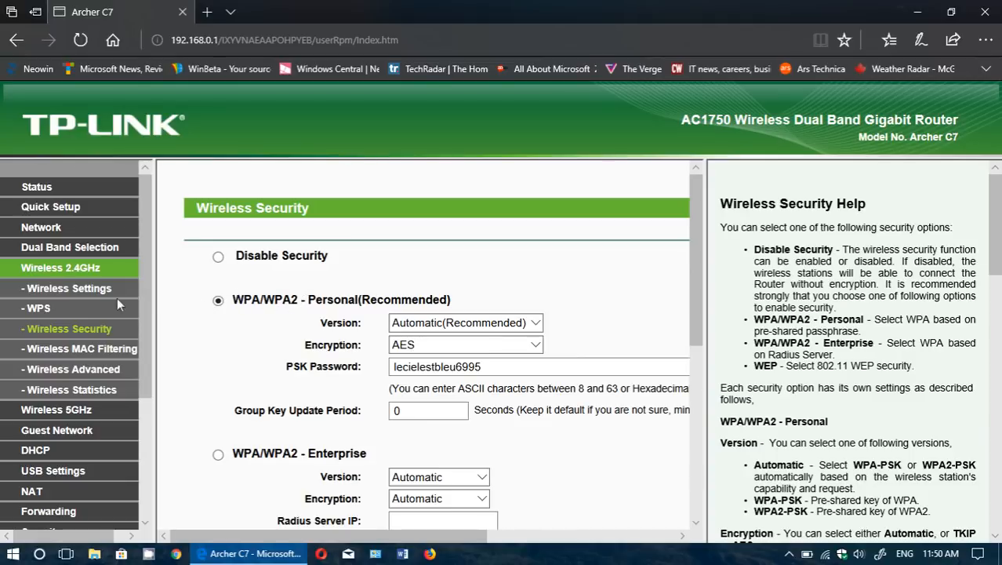
mouse_move(78, 289)
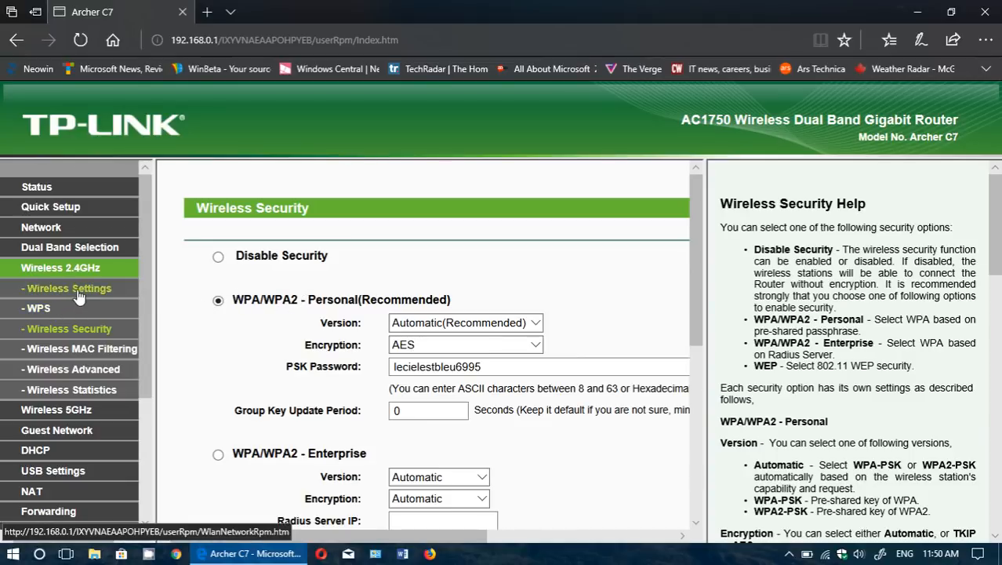
- Return to 2.4GHz Wireless Settings, then view the 5GHz settings for creation tube 5G
left_click(70, 289)
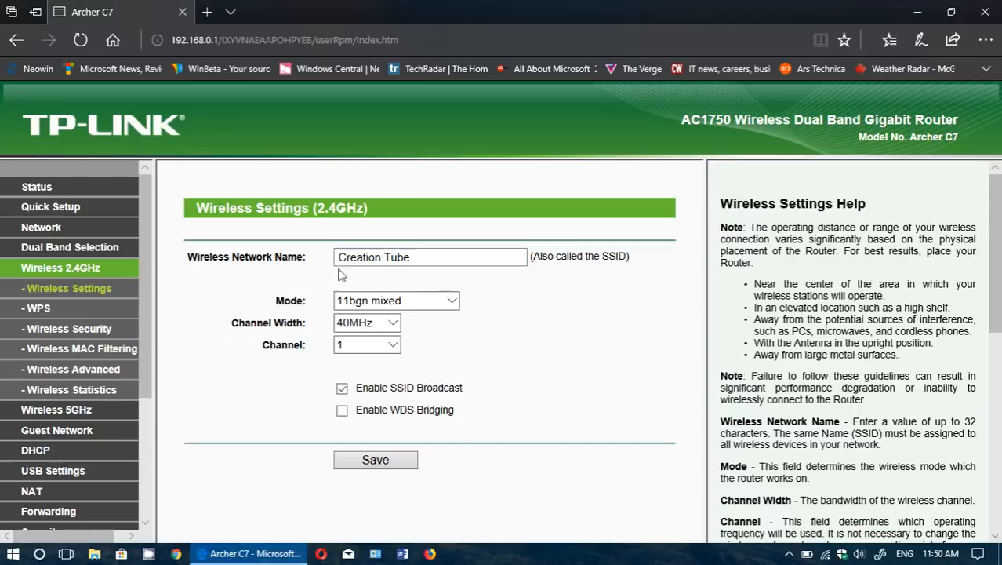
mouse_move(336, 238)
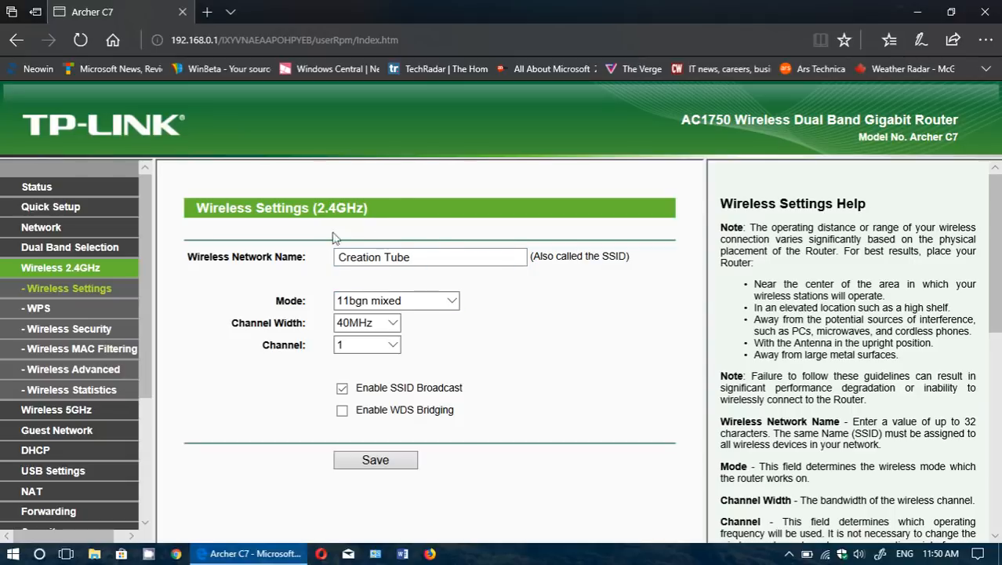
mouse_move(520, 348)
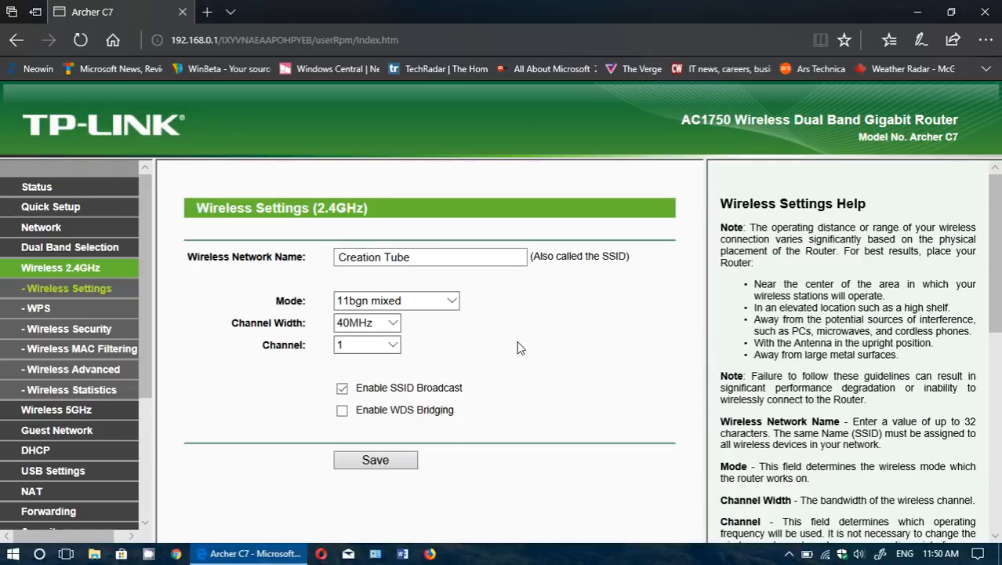
mouse_move(473, 342)
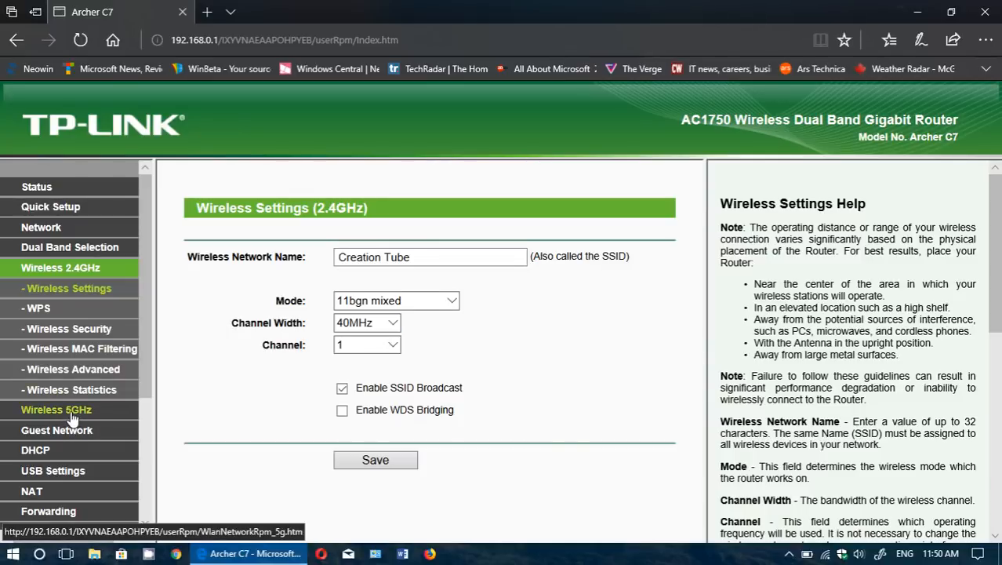
left_click(56, 407)
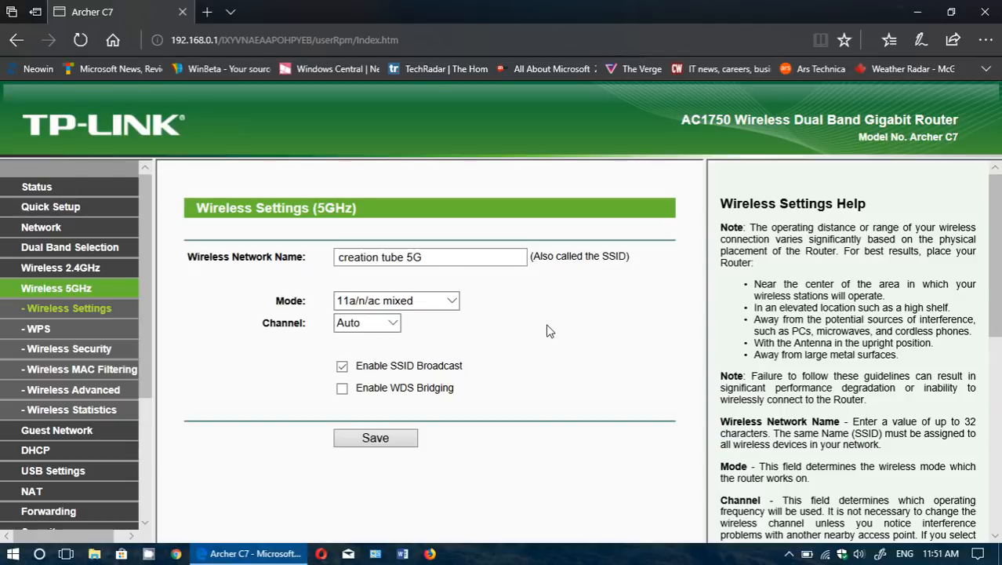
mouse_move(828, 555)
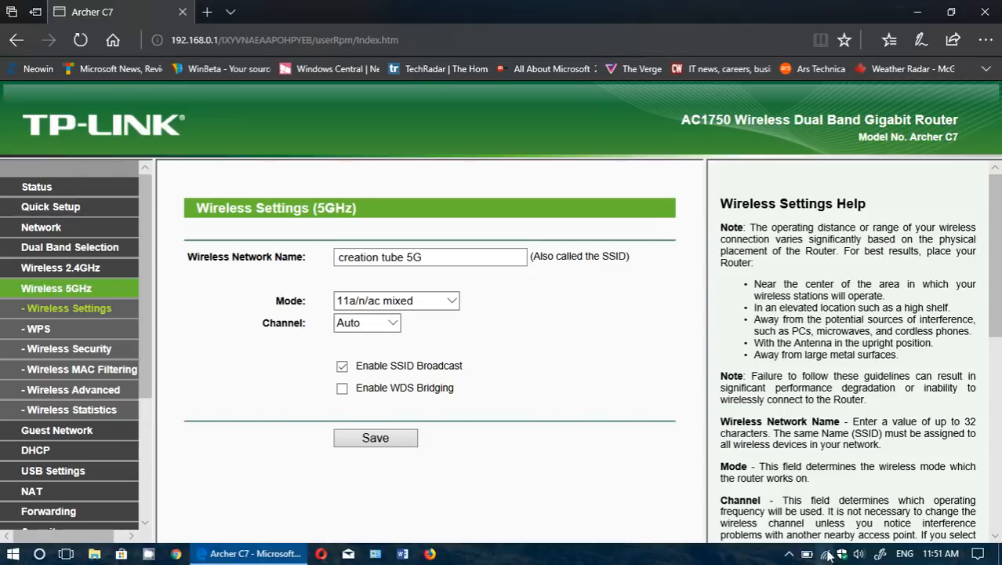
- Check the Windows Wi-Fi flyout showing the PC connected, secured to creation tube 5G
left_click(825, 552)
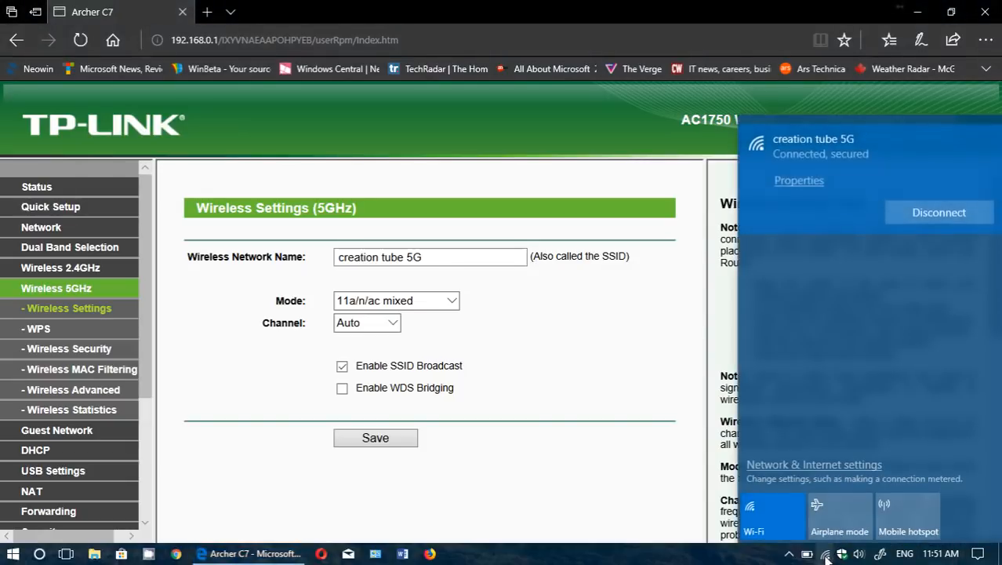
mouse_move(798, 349)
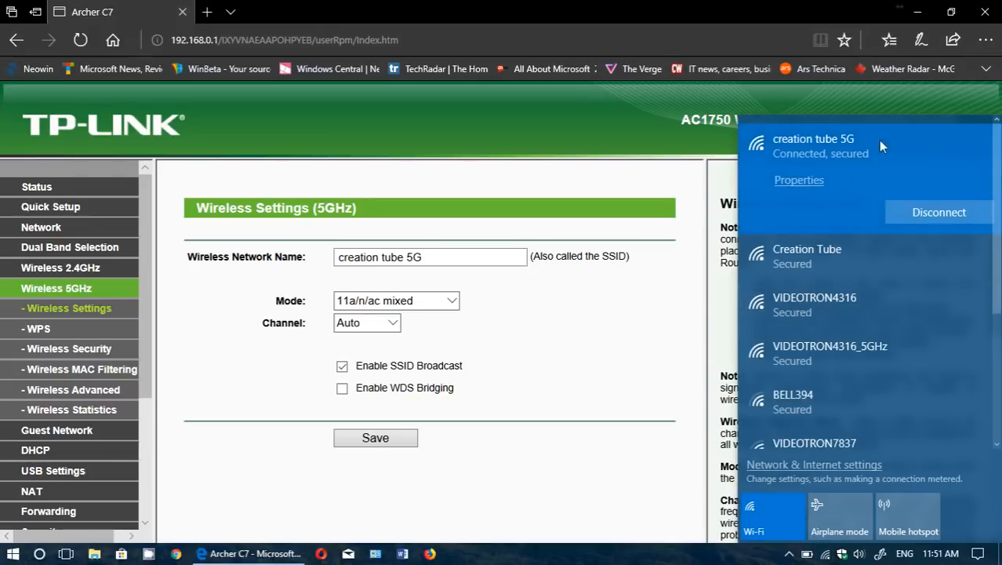
mouse_move(850, 155)
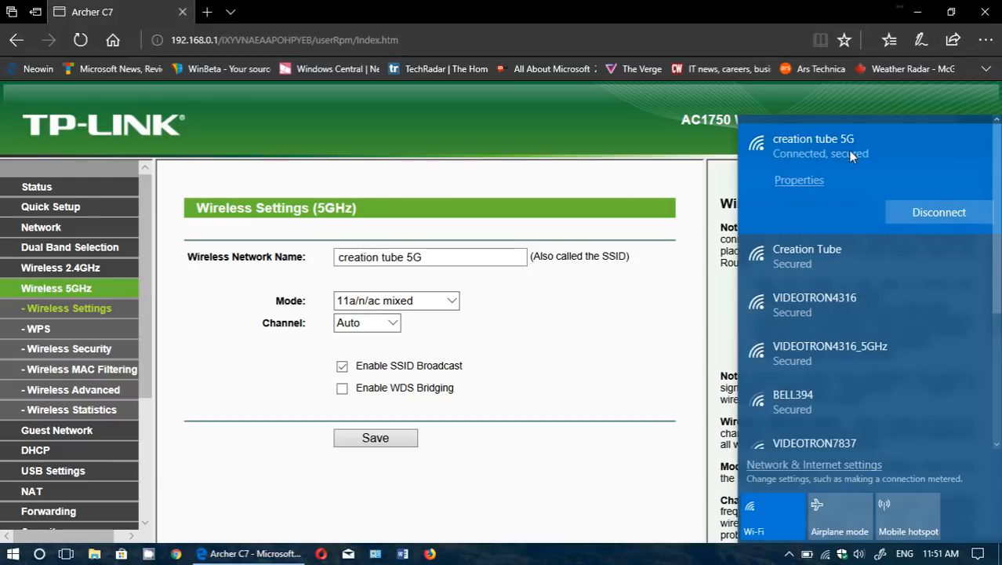
mouse_move(853, 187)
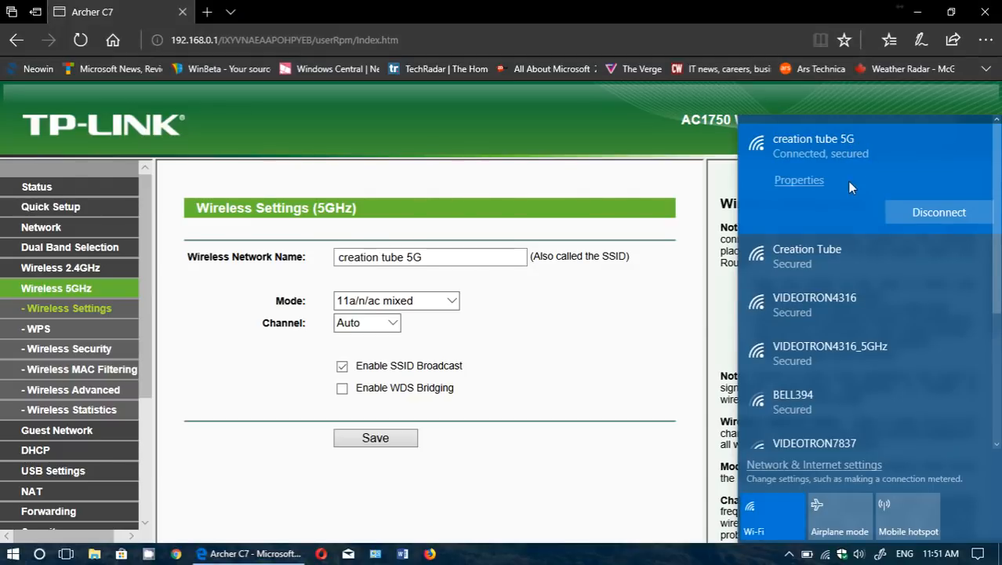
mouse_move(824, 270)
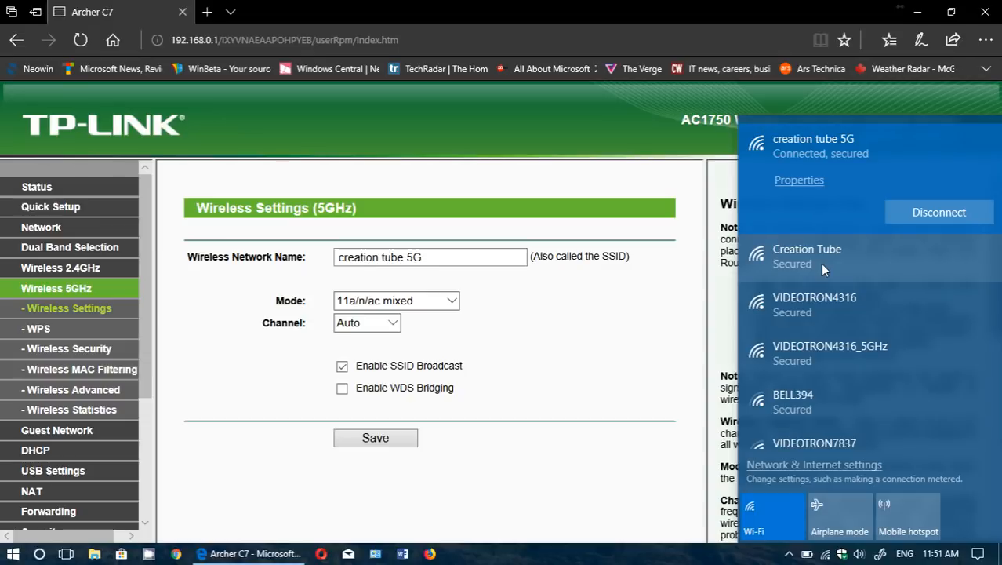
mouse_move(825, 245)
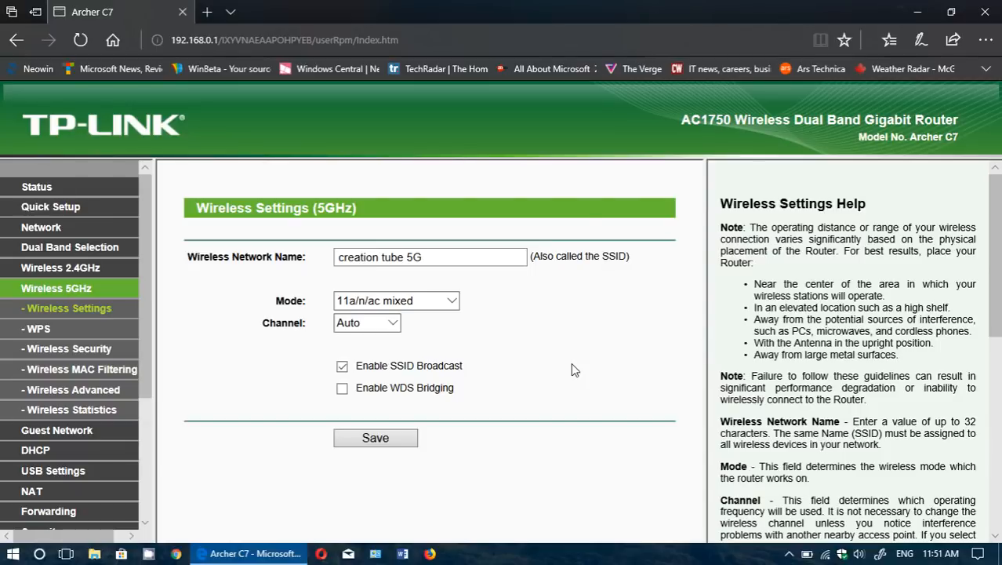
mouse_move(950, 12)
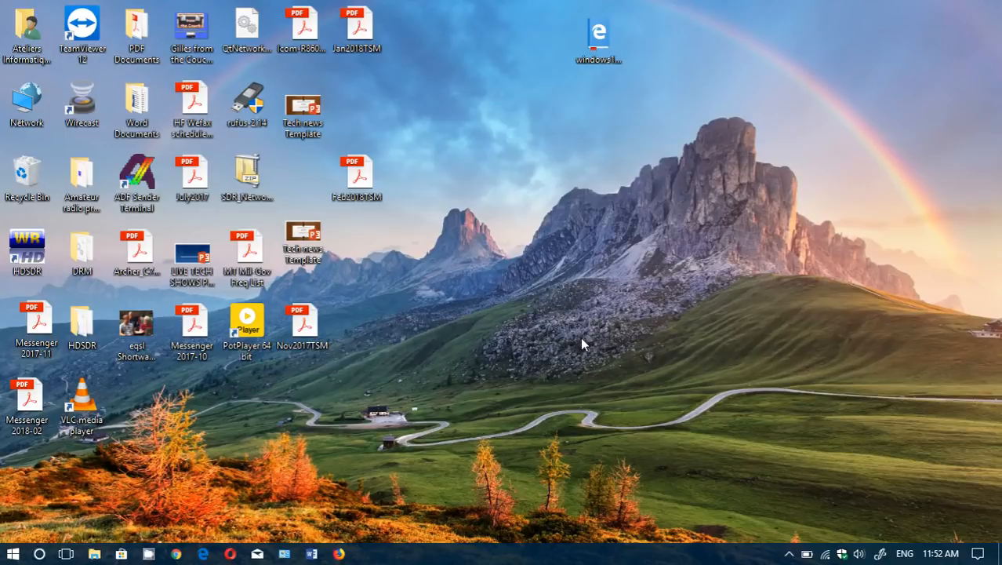
mouse_move(221, 492)
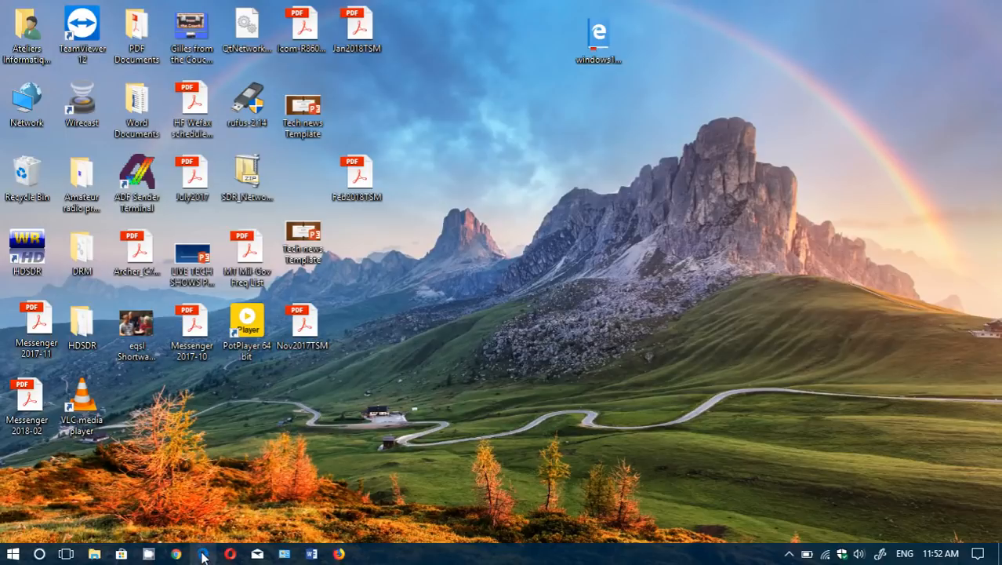
- Reopen Microsoft Edge from the taskbar onto the router login page
left_click(204, 554)
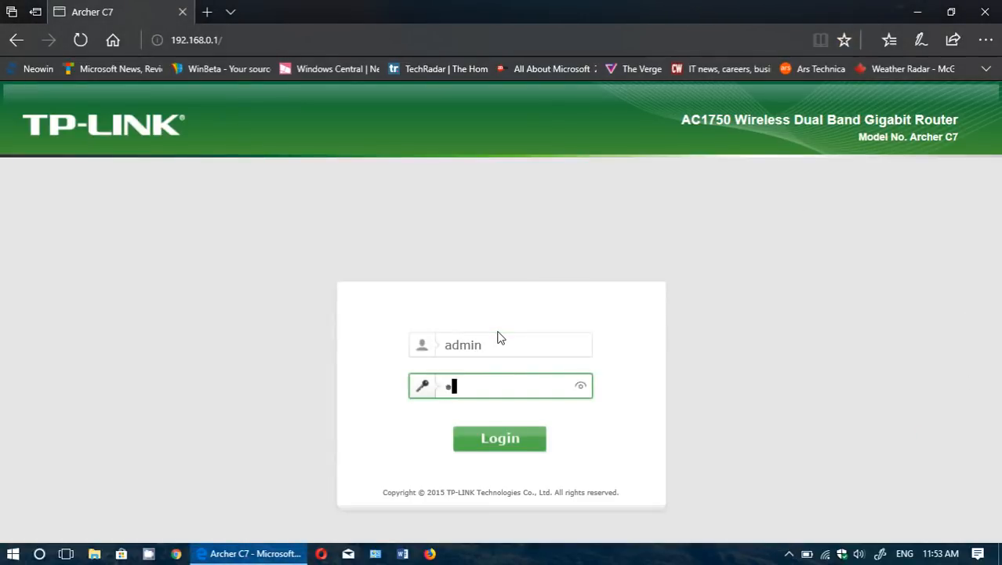
- Log in to the router admin again as admin, reaching the Status page
type("admin")
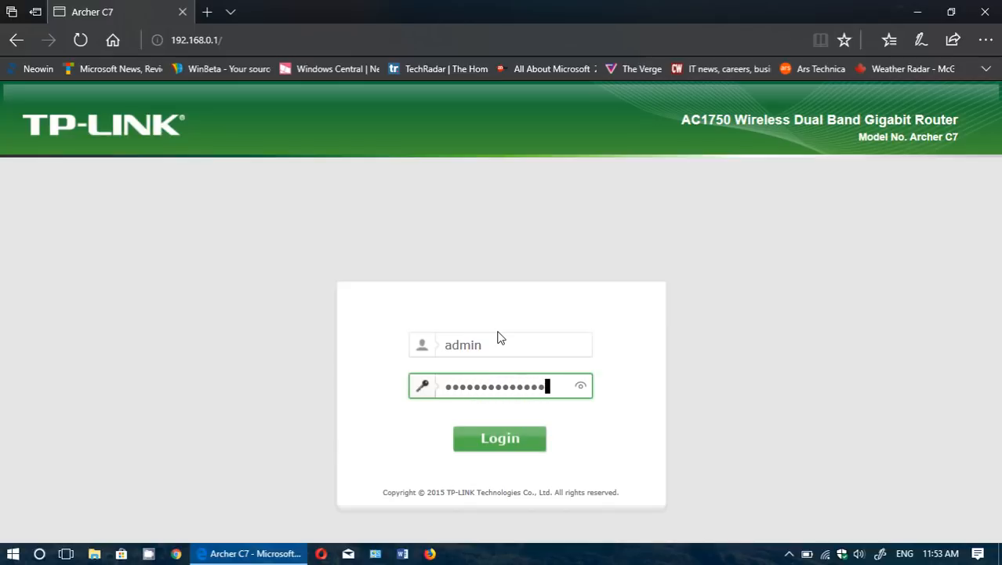
left_click(499, 438)
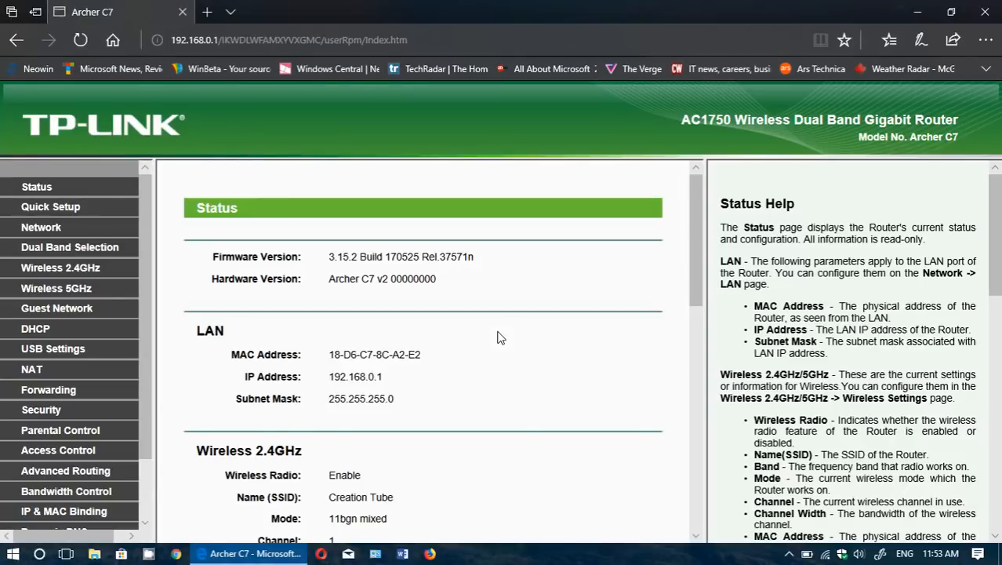
mouse_move(373, 162)
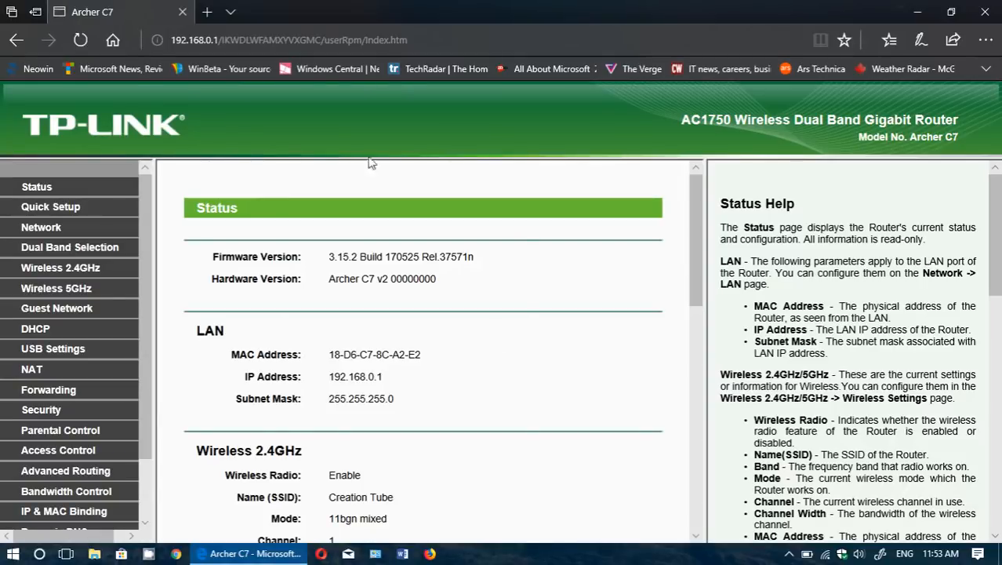
mouse_move(234, 259)
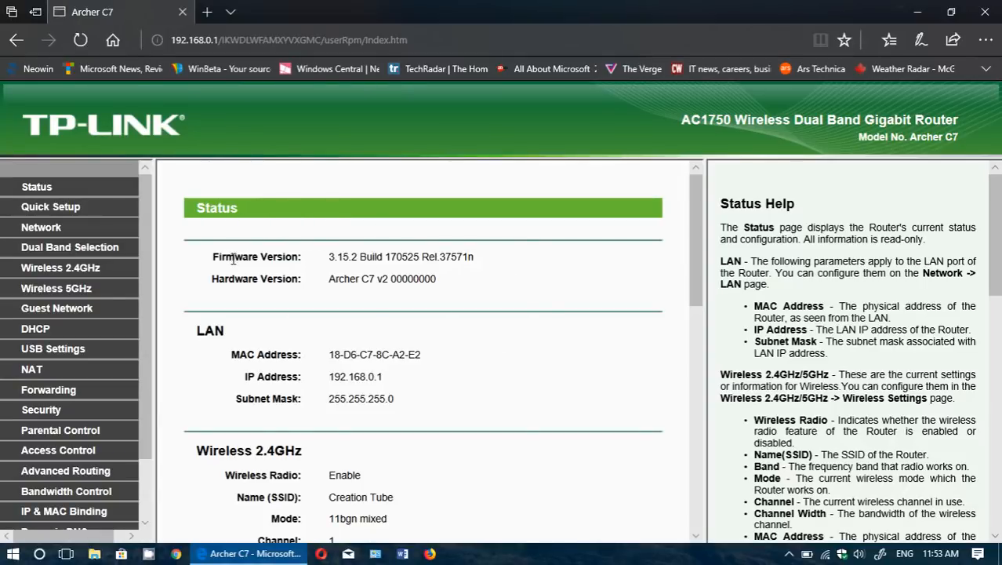
mouse_move(473, 308)
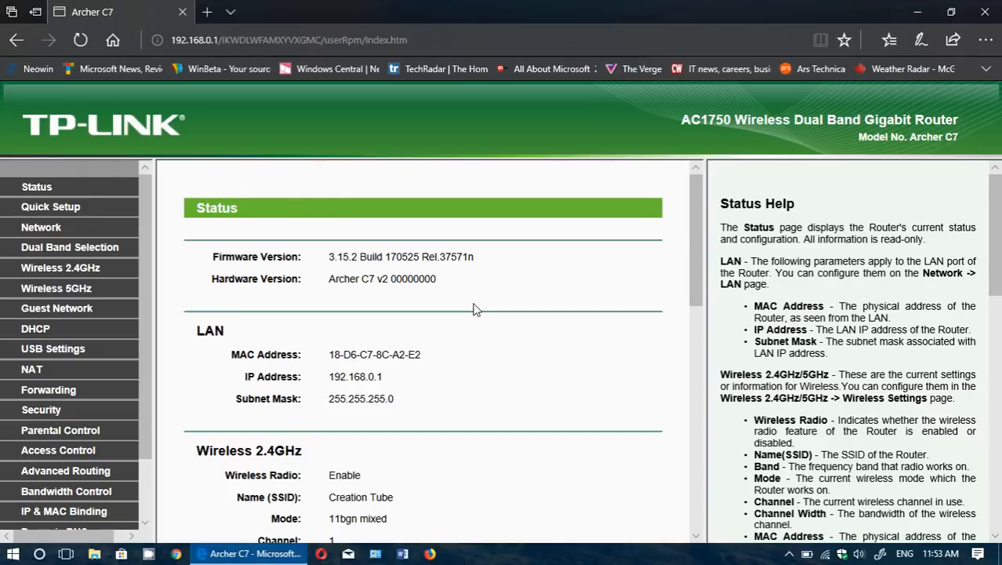
mouse_move(157, 110)
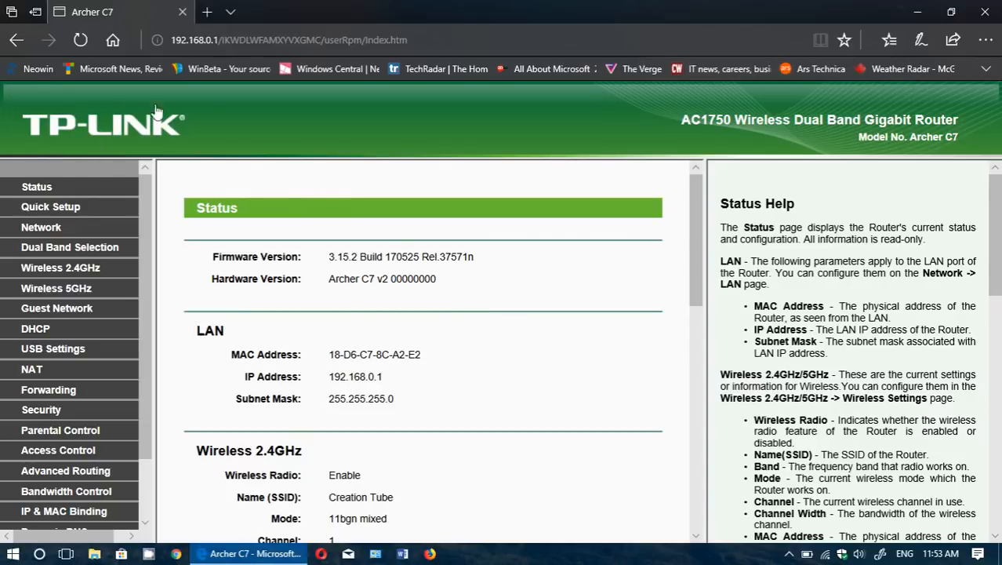
mouse_move(384, 260)
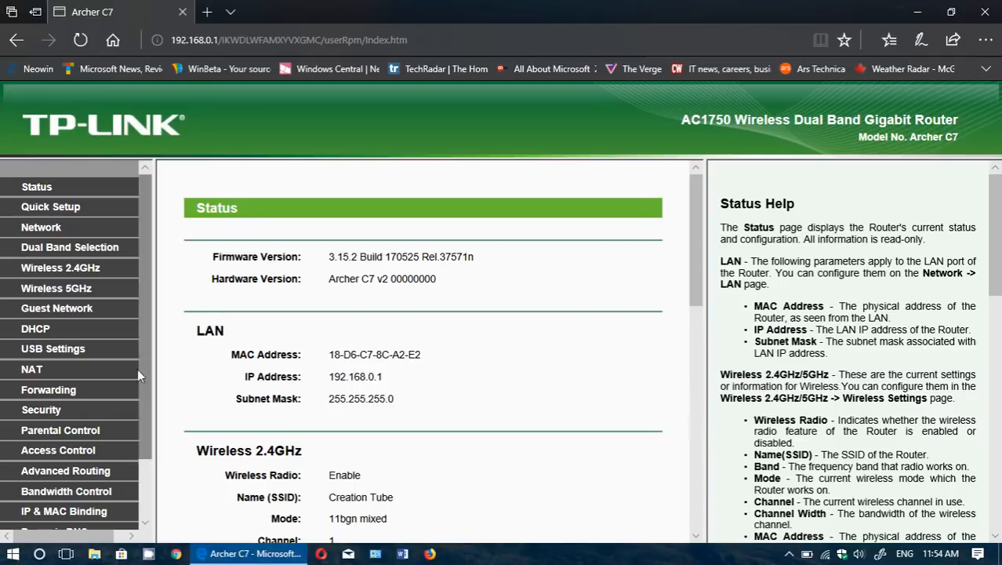
- Expand System Tools in the left menu, showing its Time Settings page
scroll("down", 3)
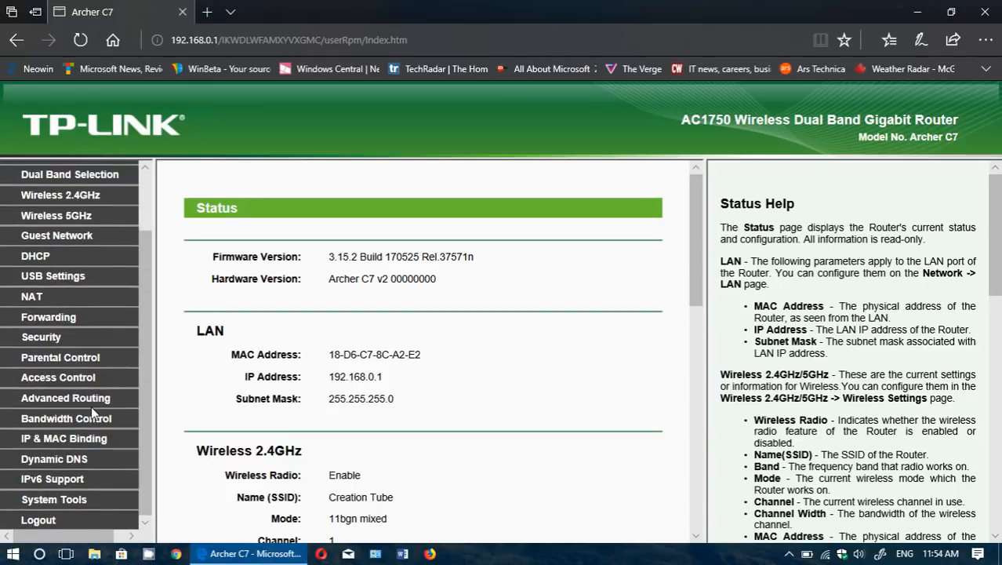
mouse_move(53, 499)
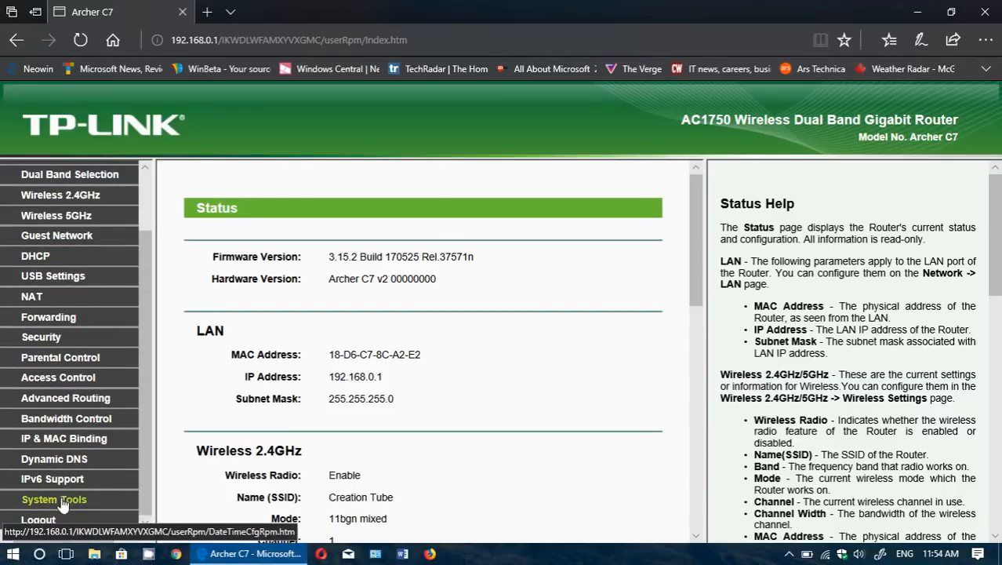
left_click(54, 499)
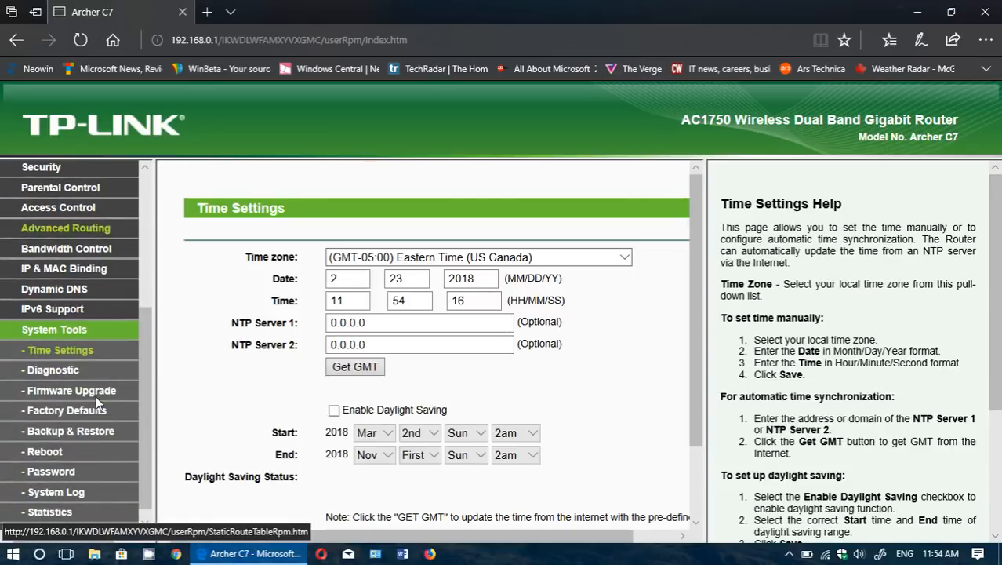
mouse_move(107, 458)
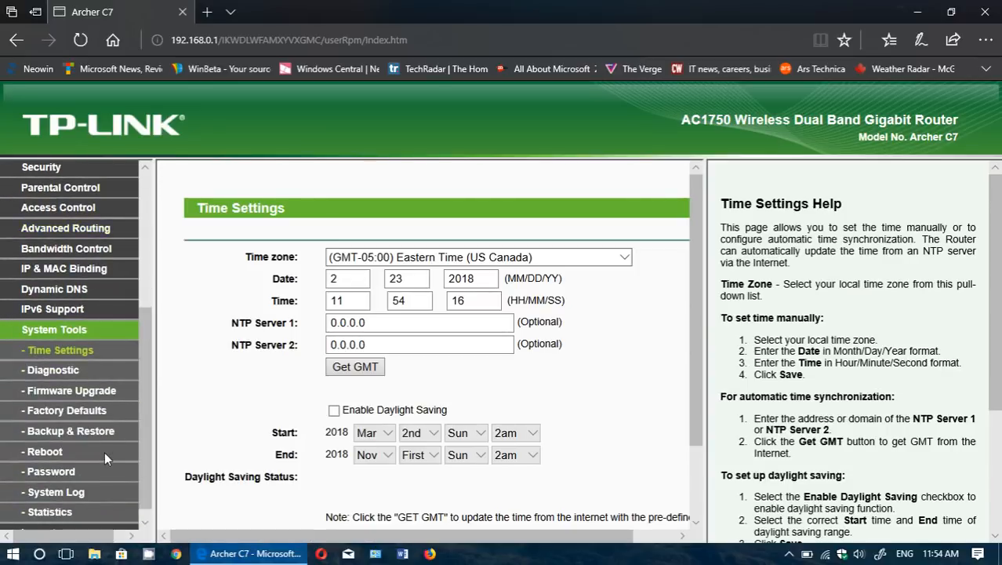
mouse_move(54, 330)
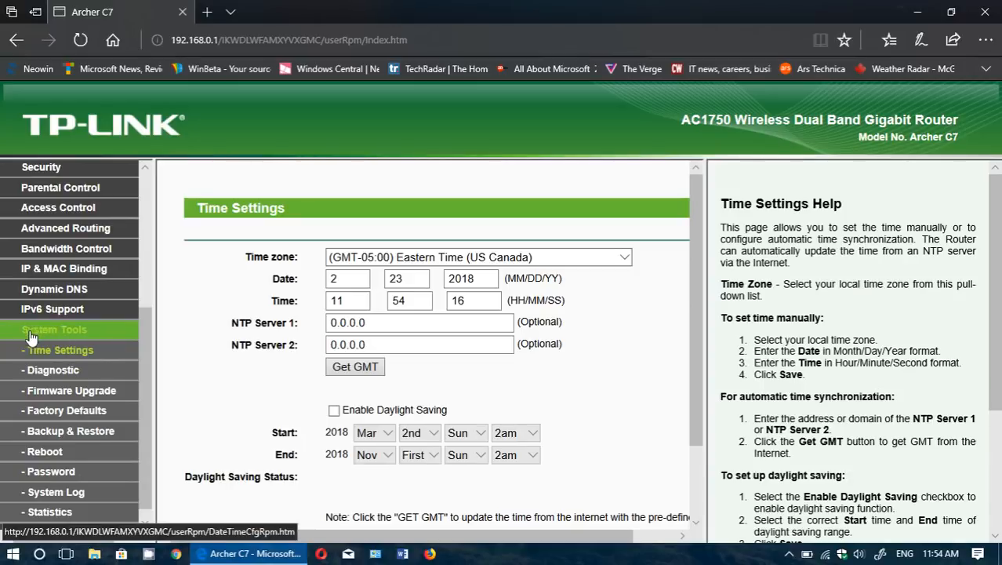
mouse_move(72, 389)
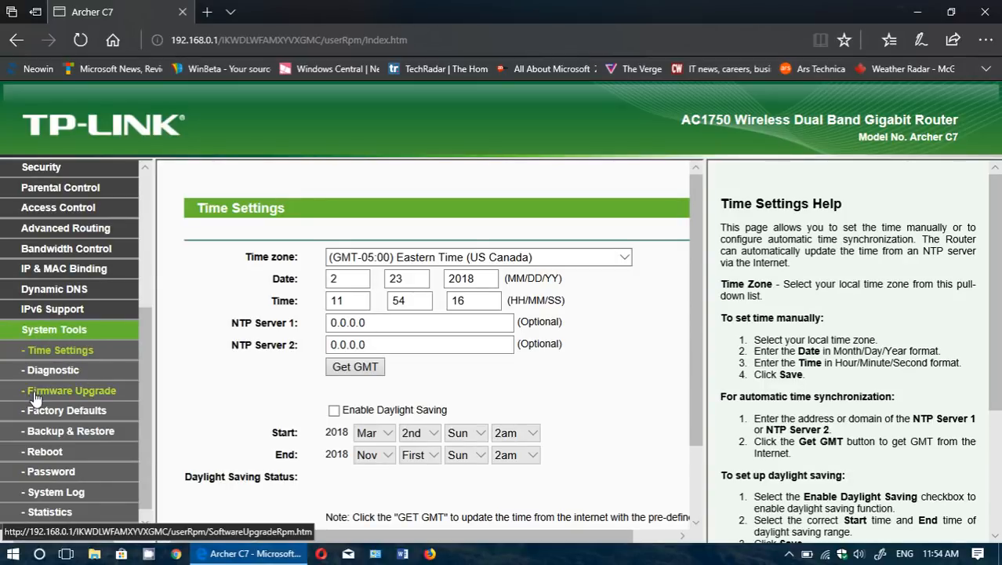
mouse_move(77, 393)
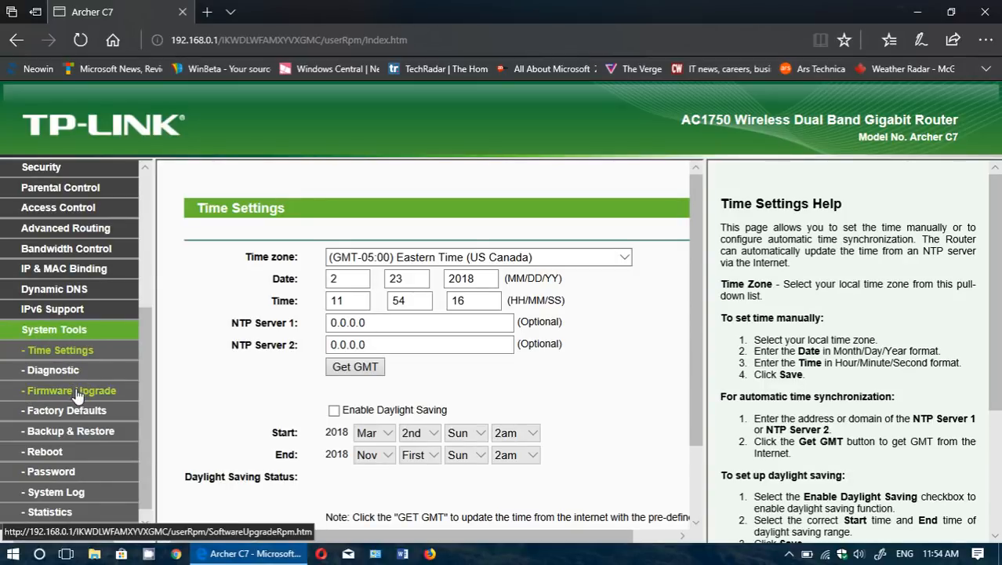
- View the Firmware Upgrade page (firmware 3.15.2), then close the browser
left_click(72, 389)
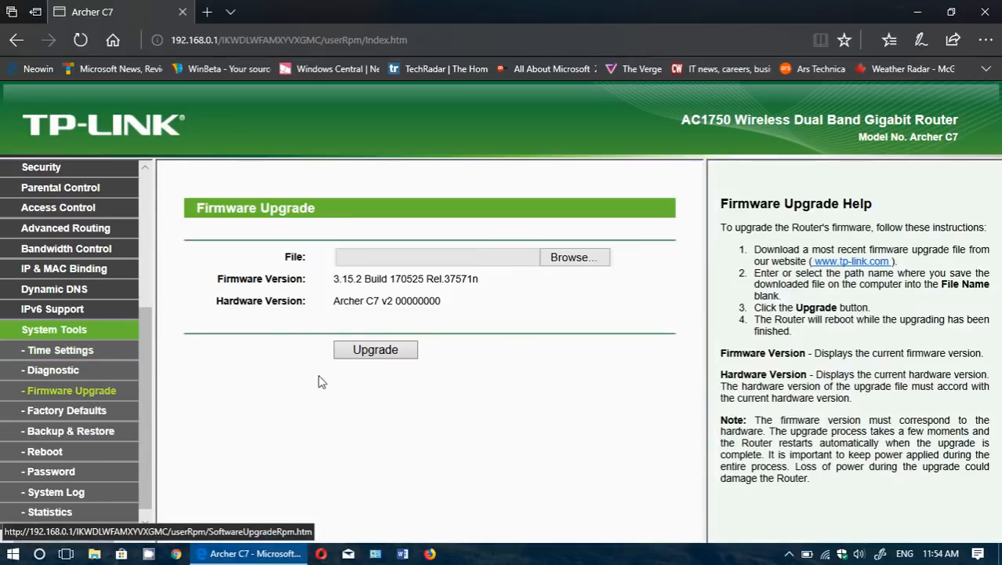
mouse_move(480, 430)
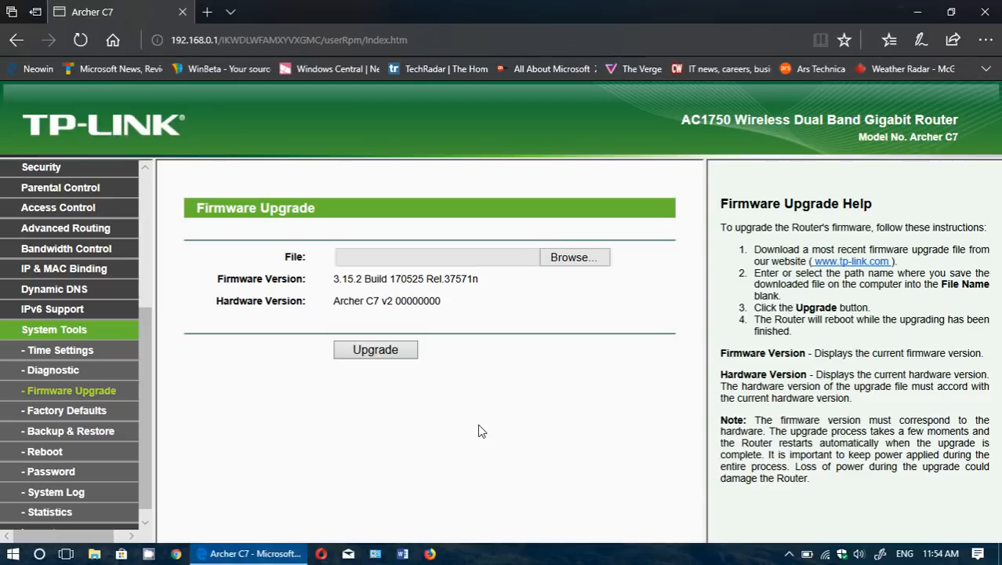
mouse_move(988, 12)
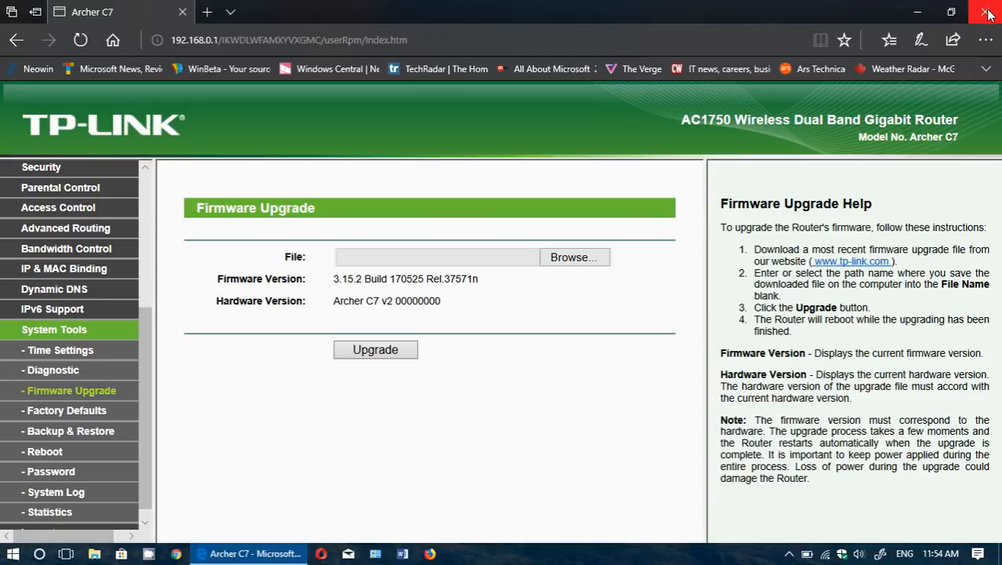
left_click(988, 13)
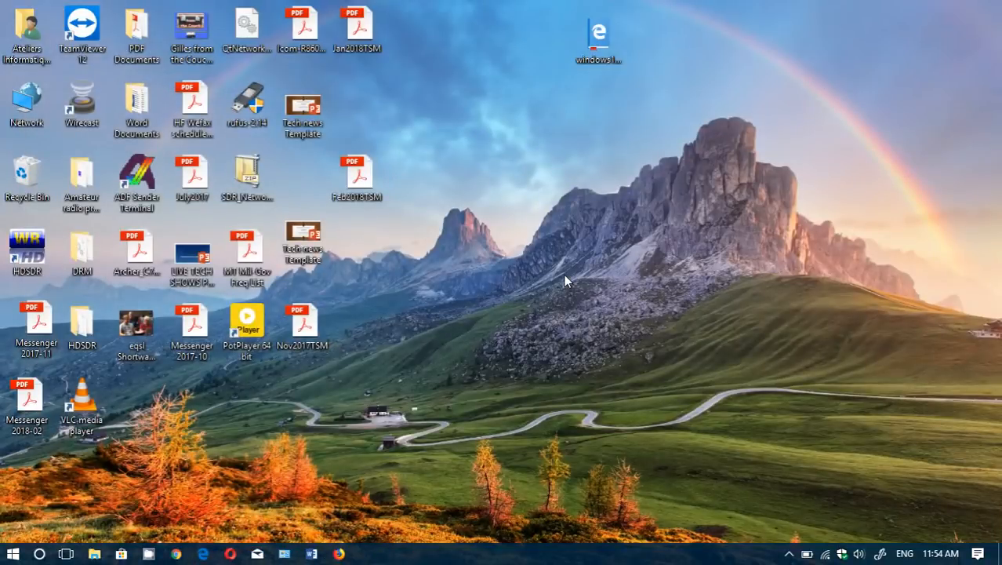